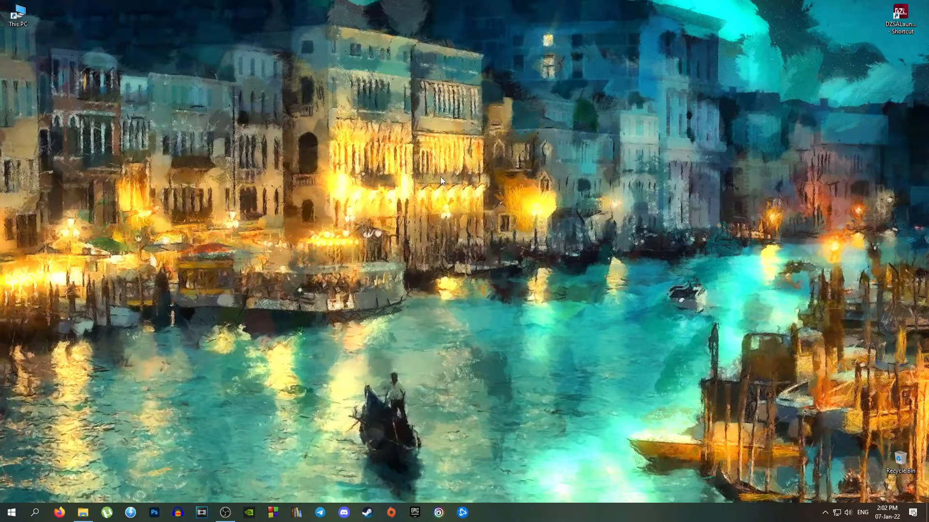
Create a new Microsoft Word document on the desktop from the right-click New menu
right_click(441, 180)
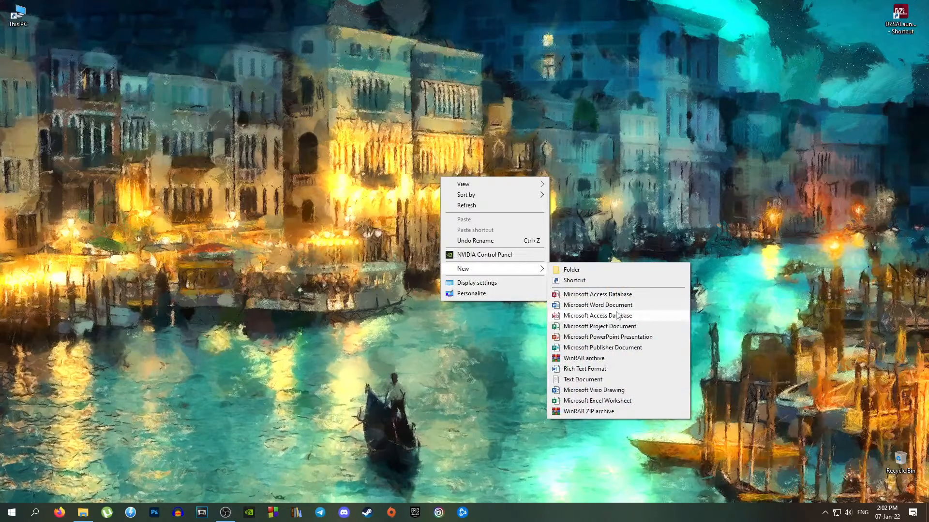
click(597, 305)
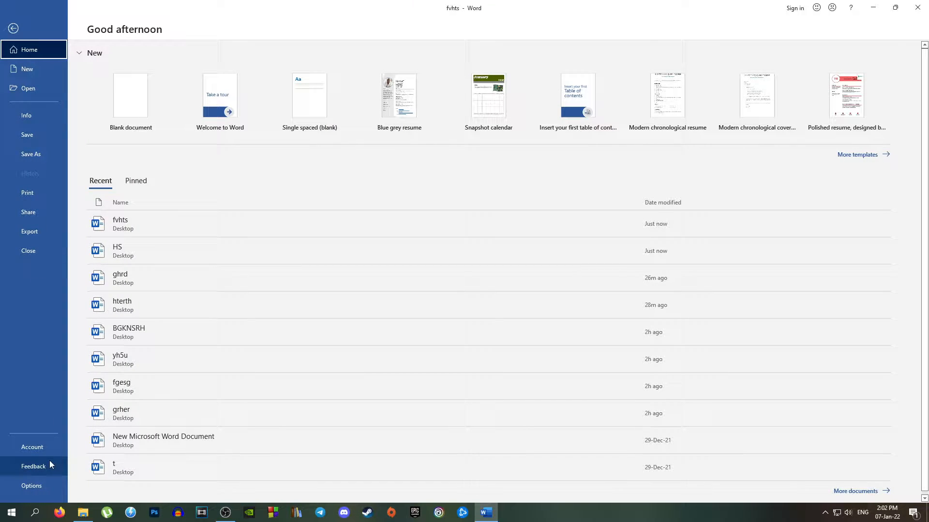
Set the Office Theme under File > Account to Black
click(31, 447)
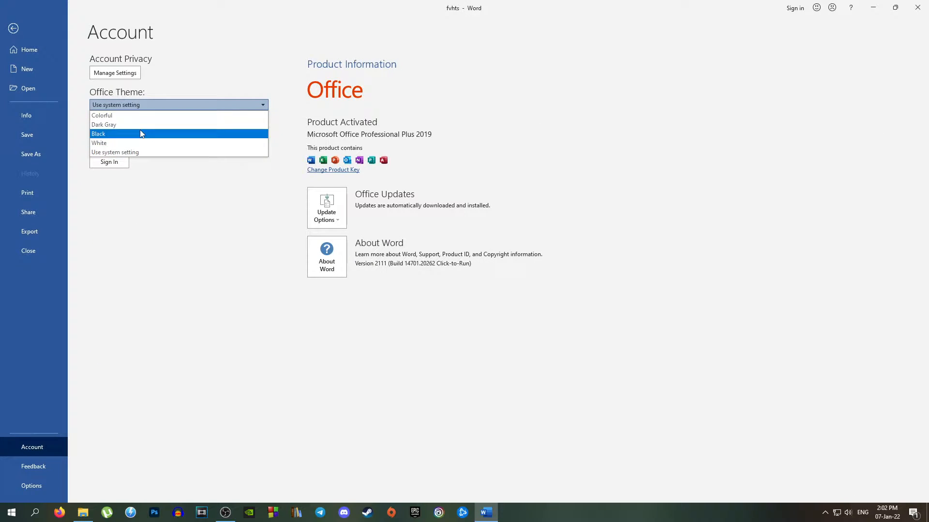
click(98, 134)
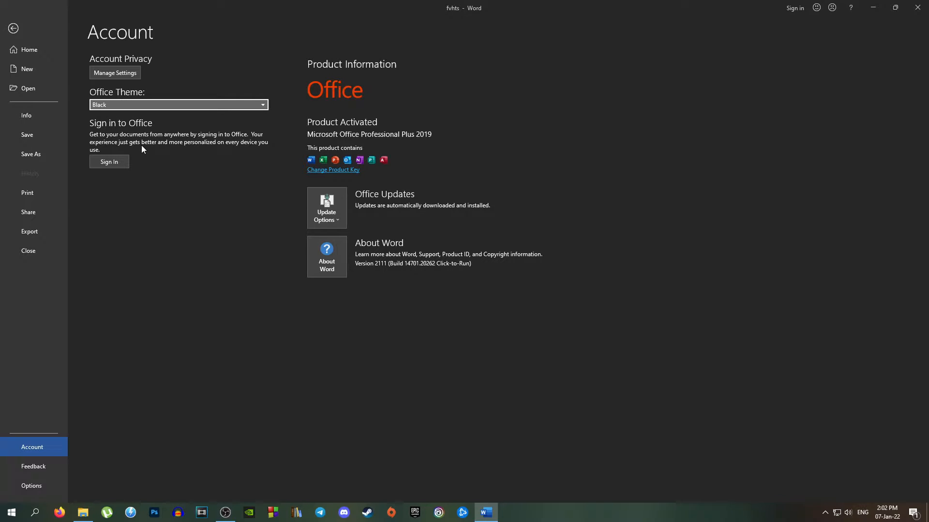
mouse_move(796, 5)
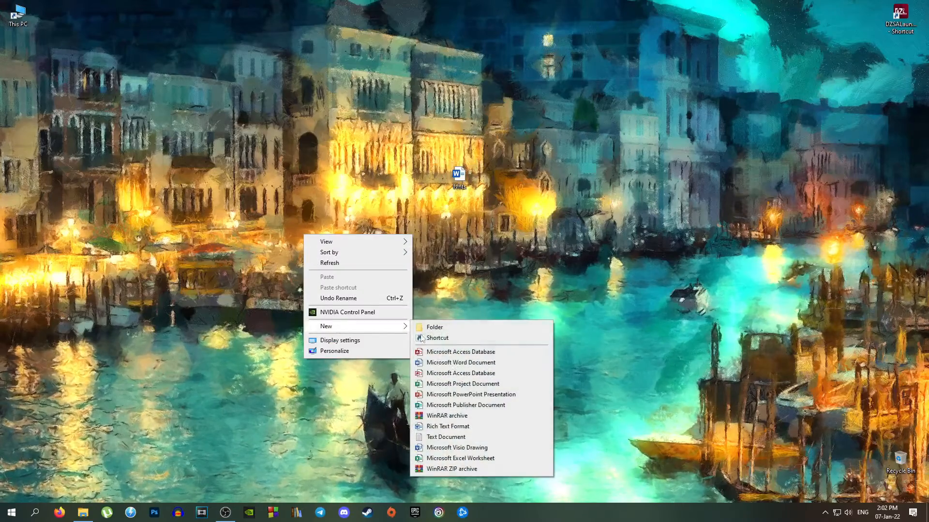
mouse_move(477, 395)
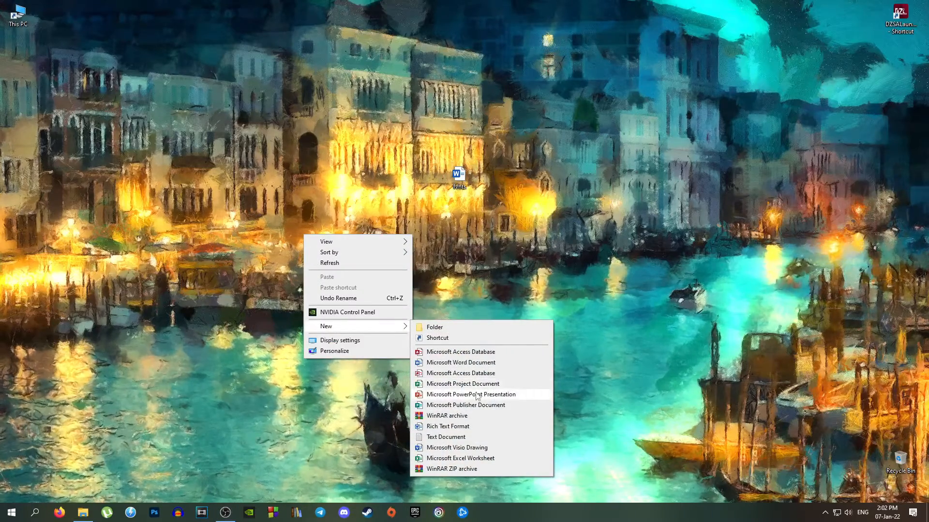
Add a PowerPoint presentation and an Excel worksheet to the desktop, then open the workbook
click(470, 394)
text(sgdfn)
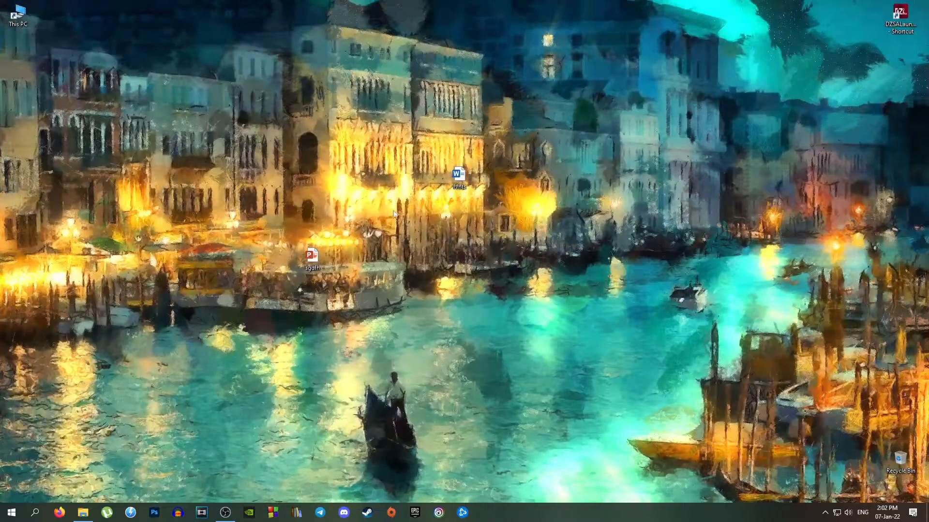
right_click(395, 213)
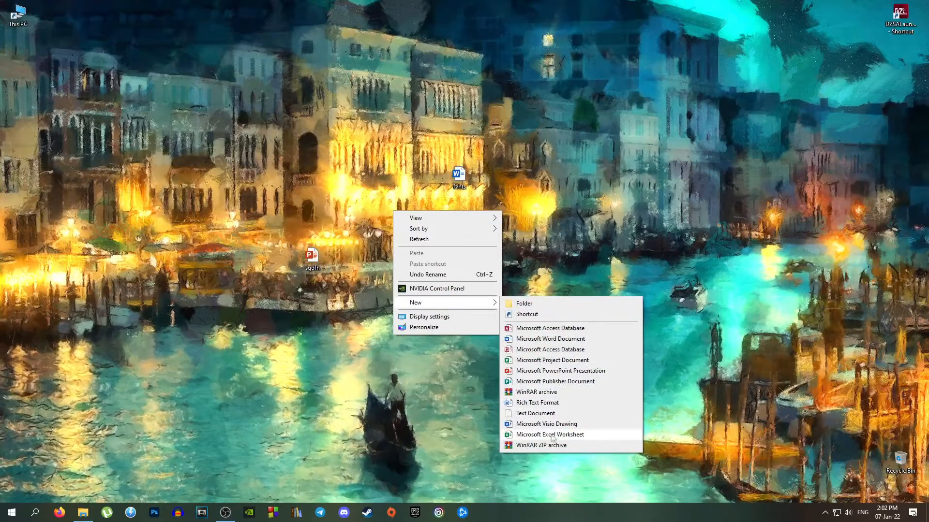
click(549, 434)
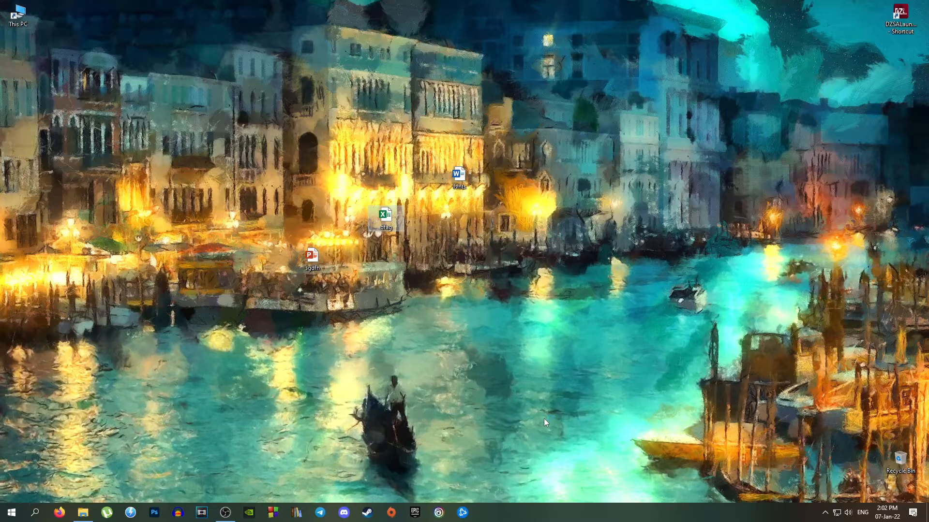
double_click(385, 215)
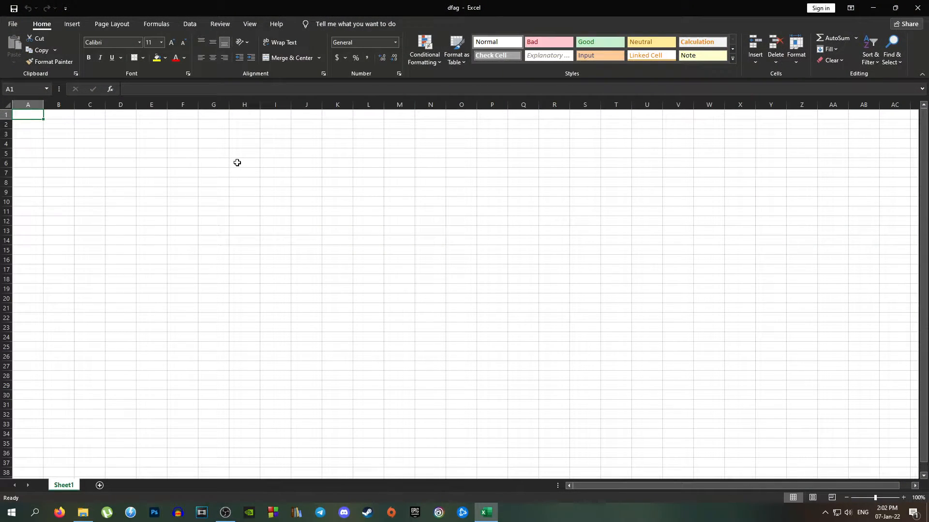